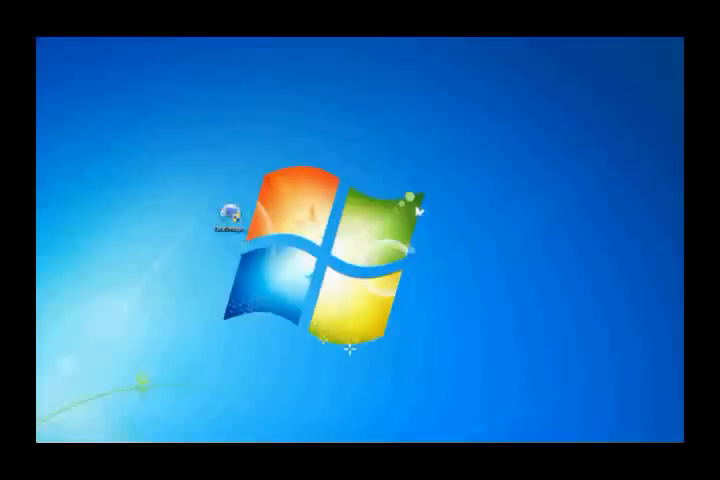
# Start the Acronis True Image HD installer from its desktop icon.
pyautogui.doubleClick(236, 216)
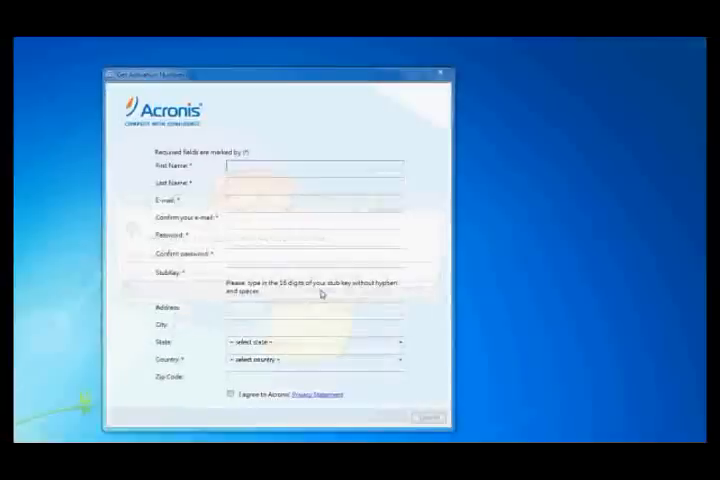
# Enter 'John' as the first name on the registration form.
pyautogui.write('John')
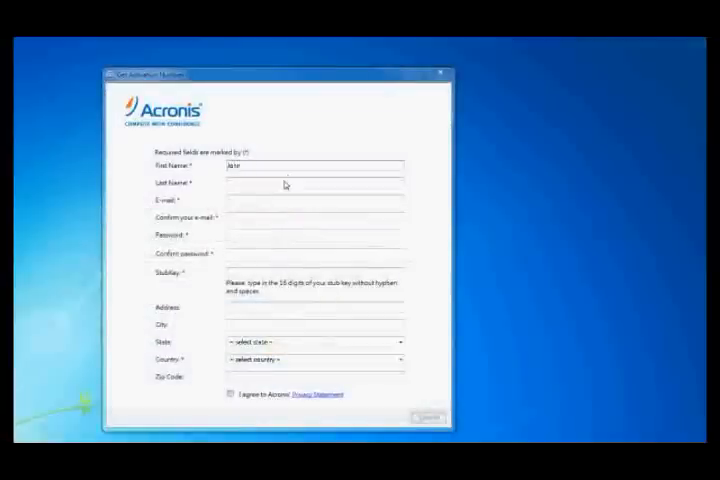